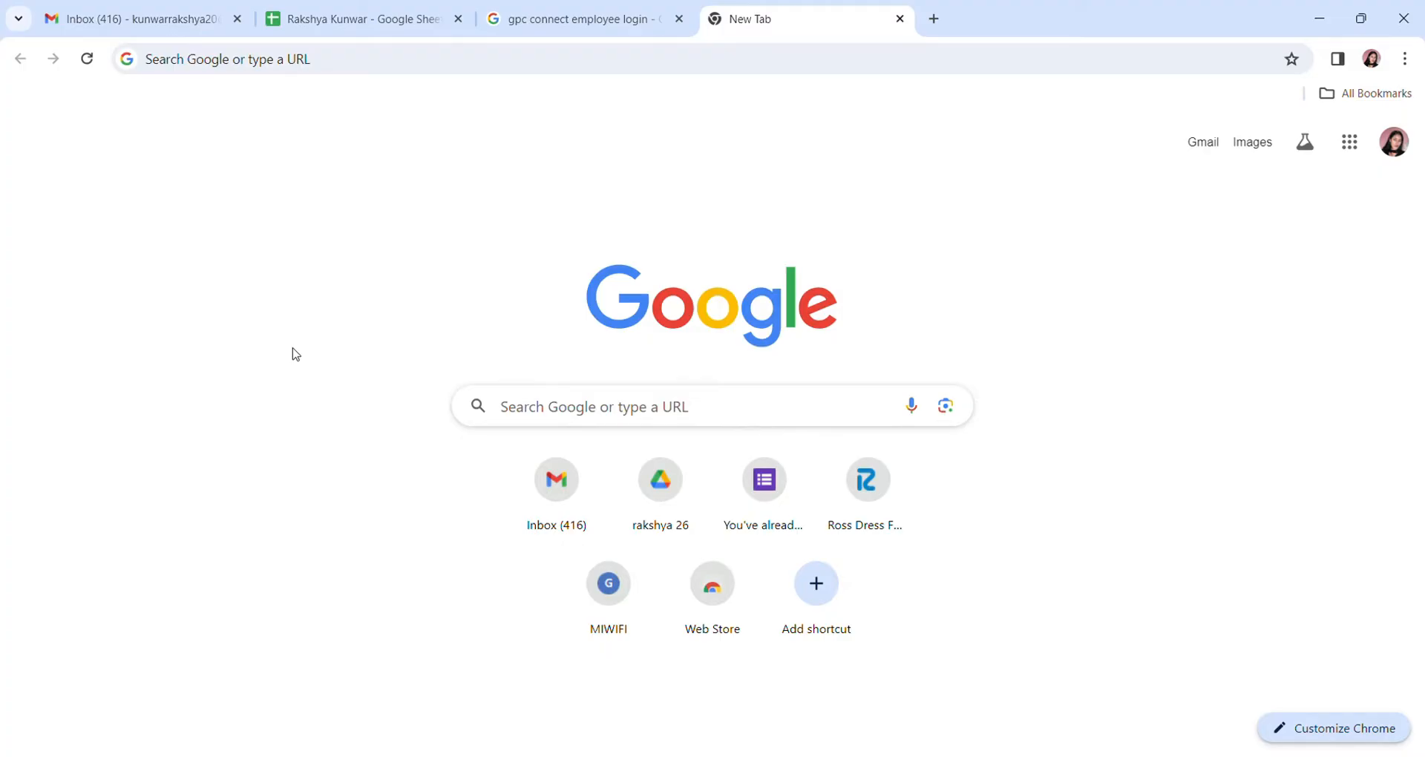
mouse_move(514, 231)
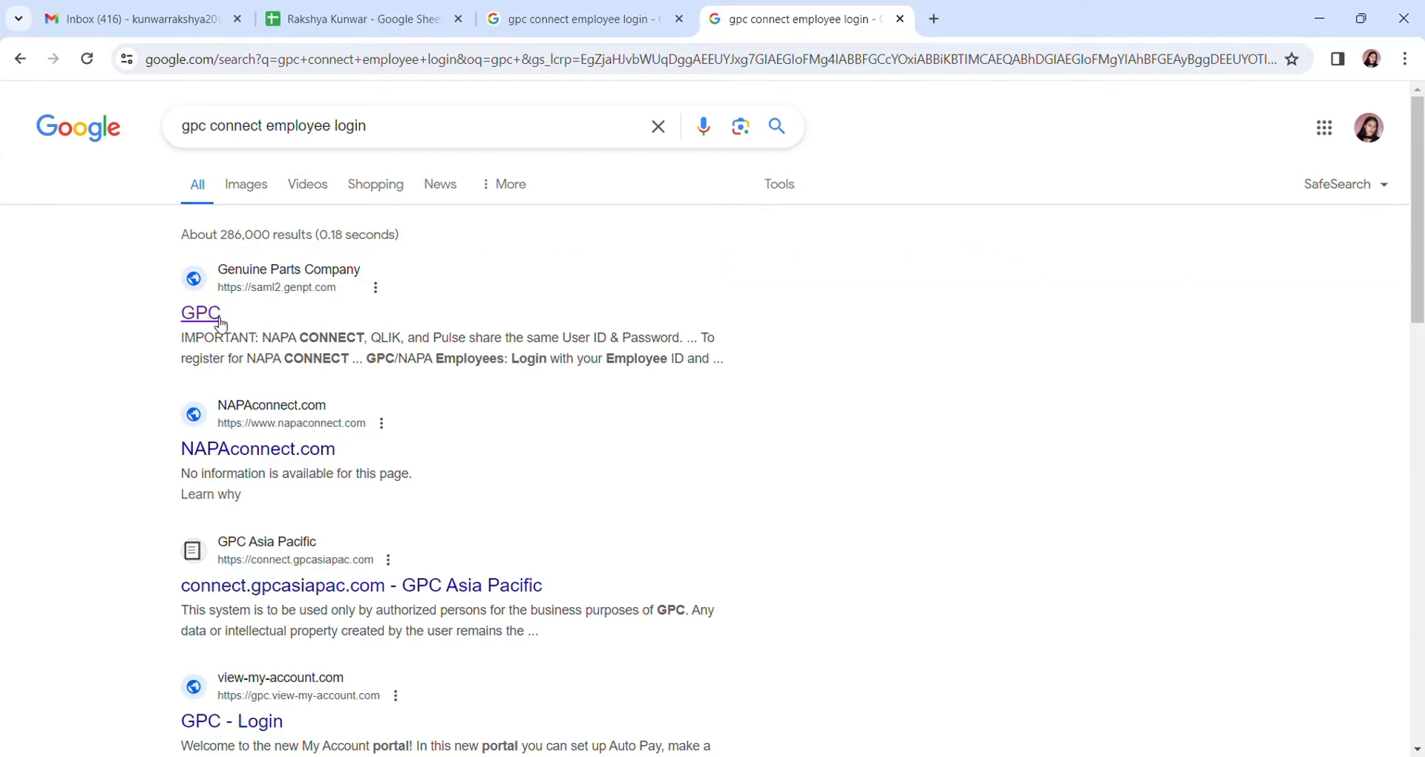
left_click(200, 313)
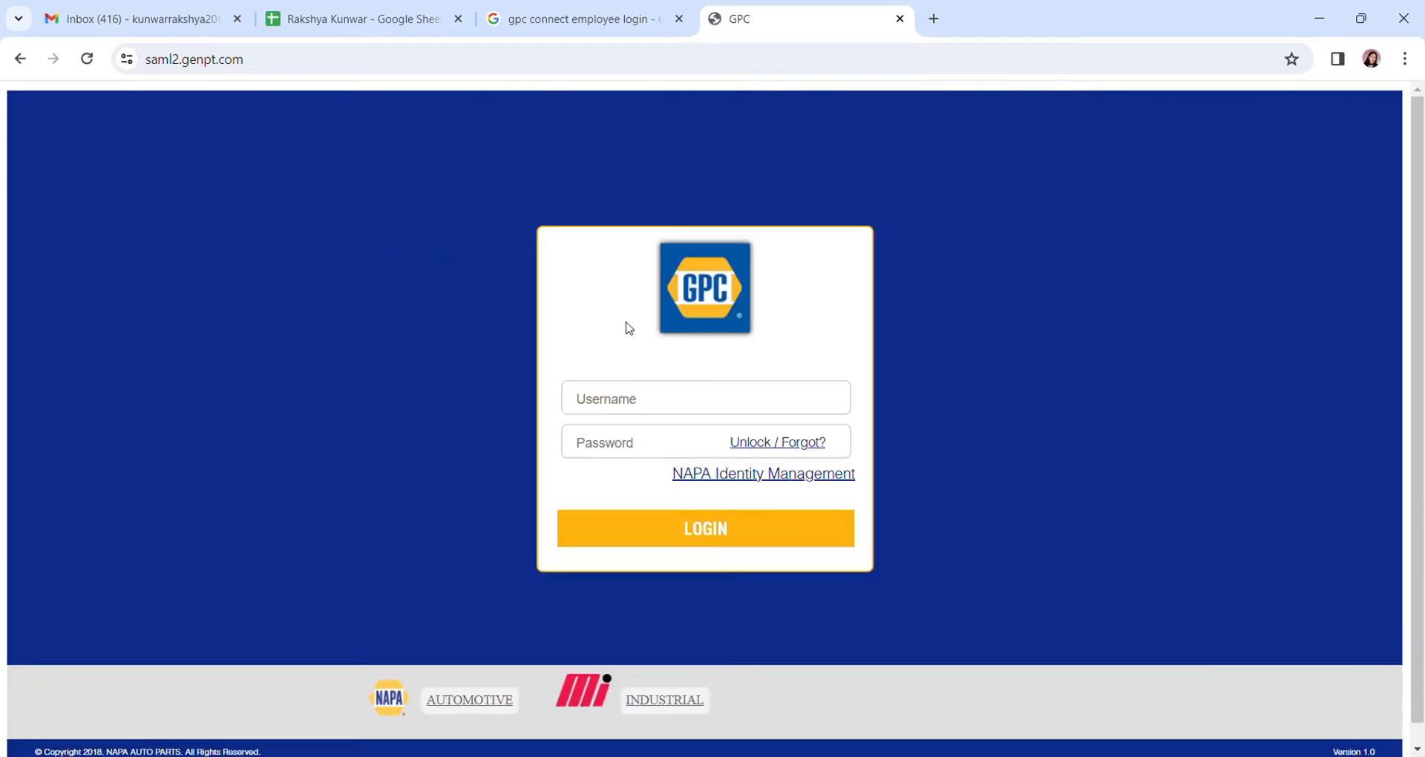
left_click(705, 397)
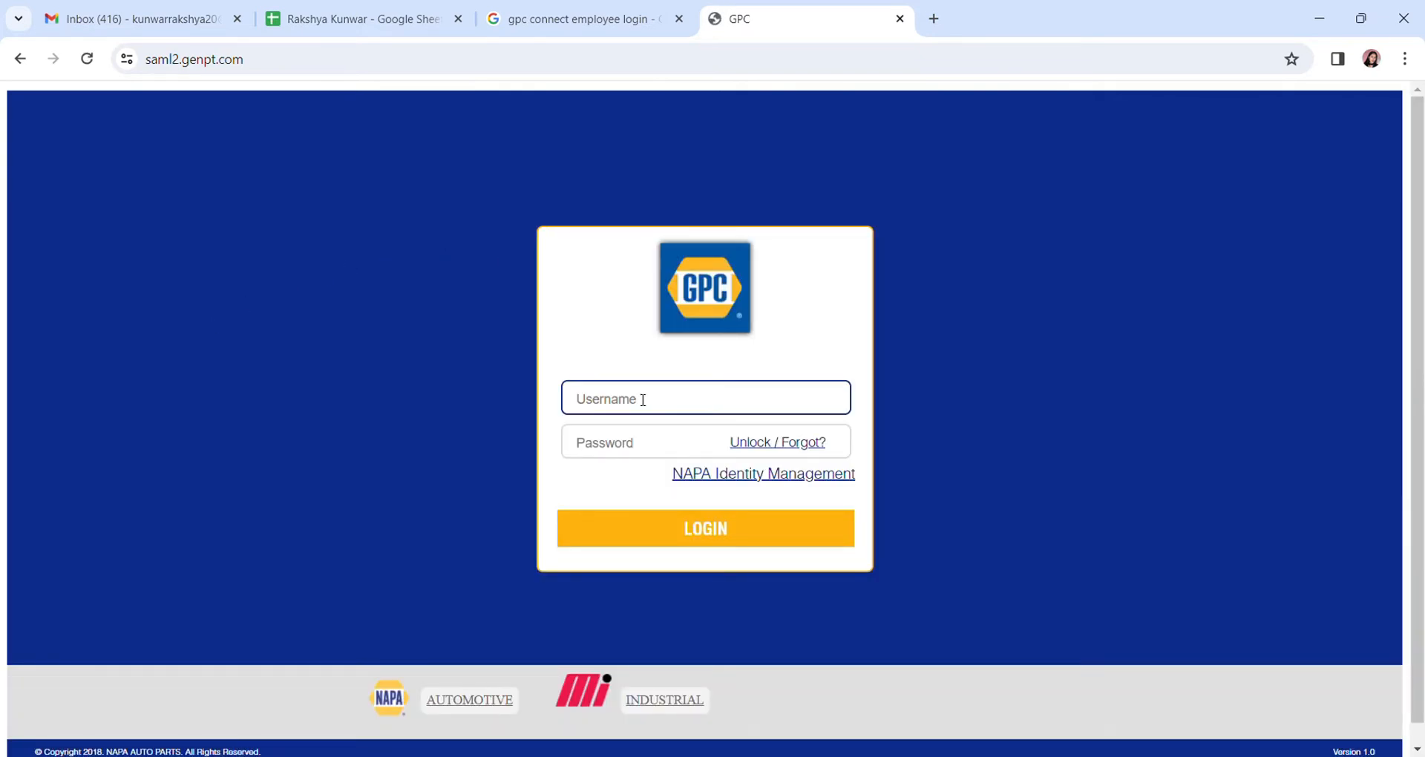
type("rakhysa")
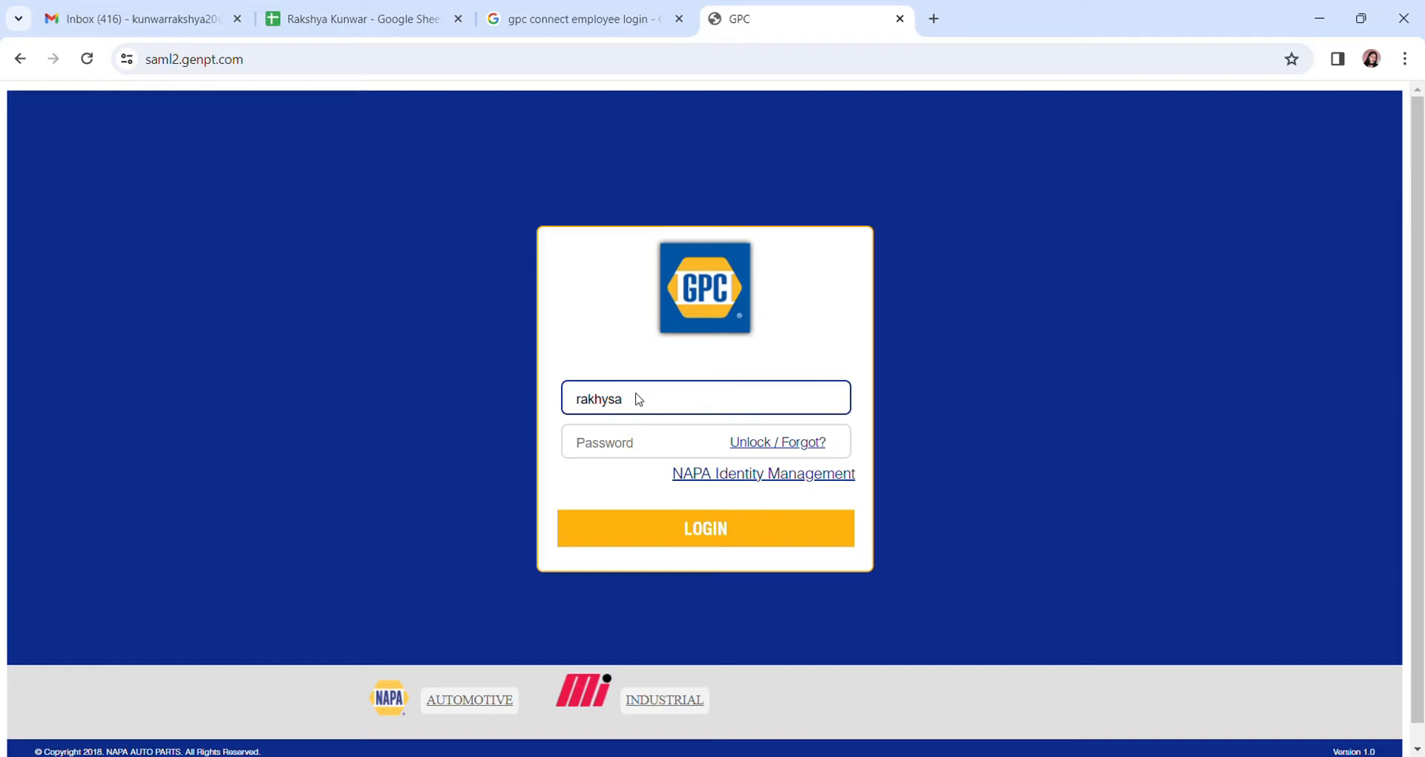
type("password")
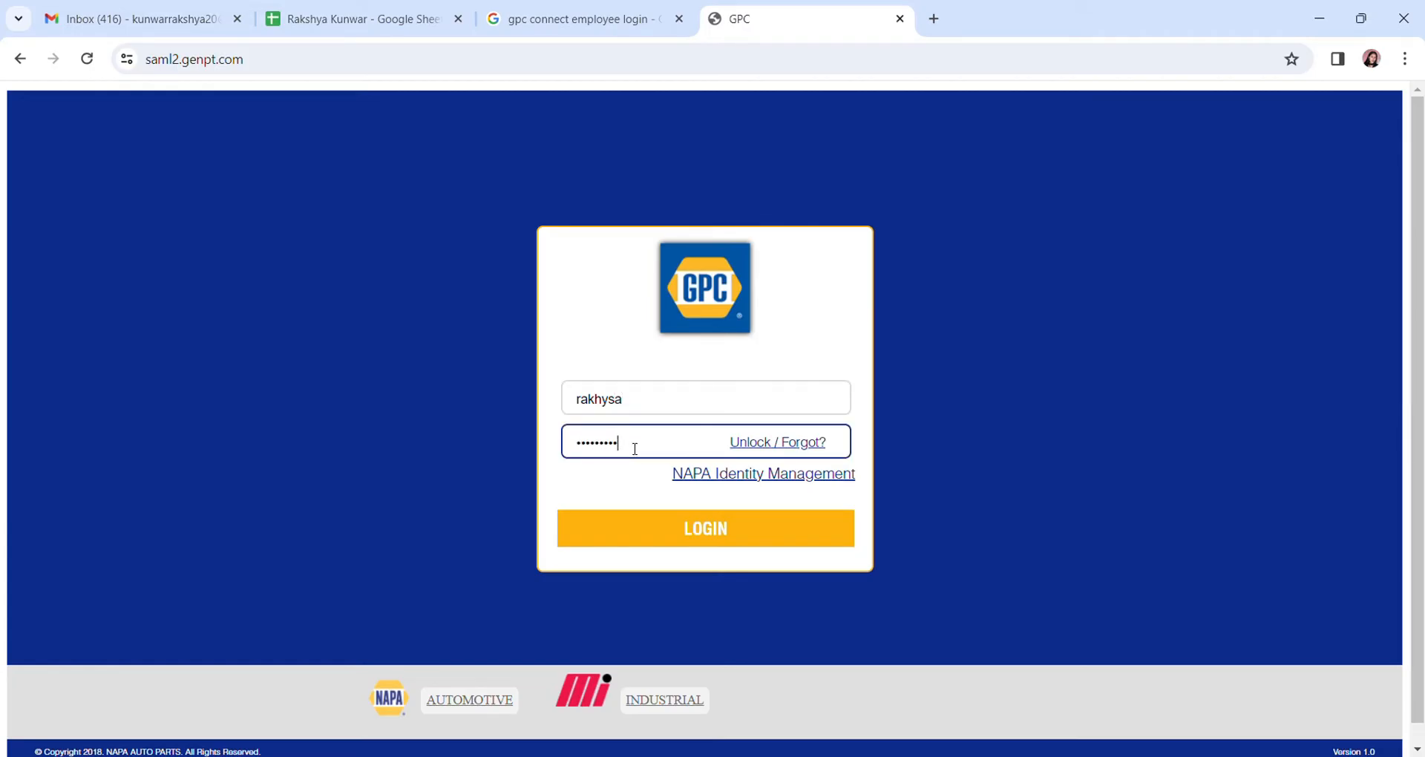
type("•")
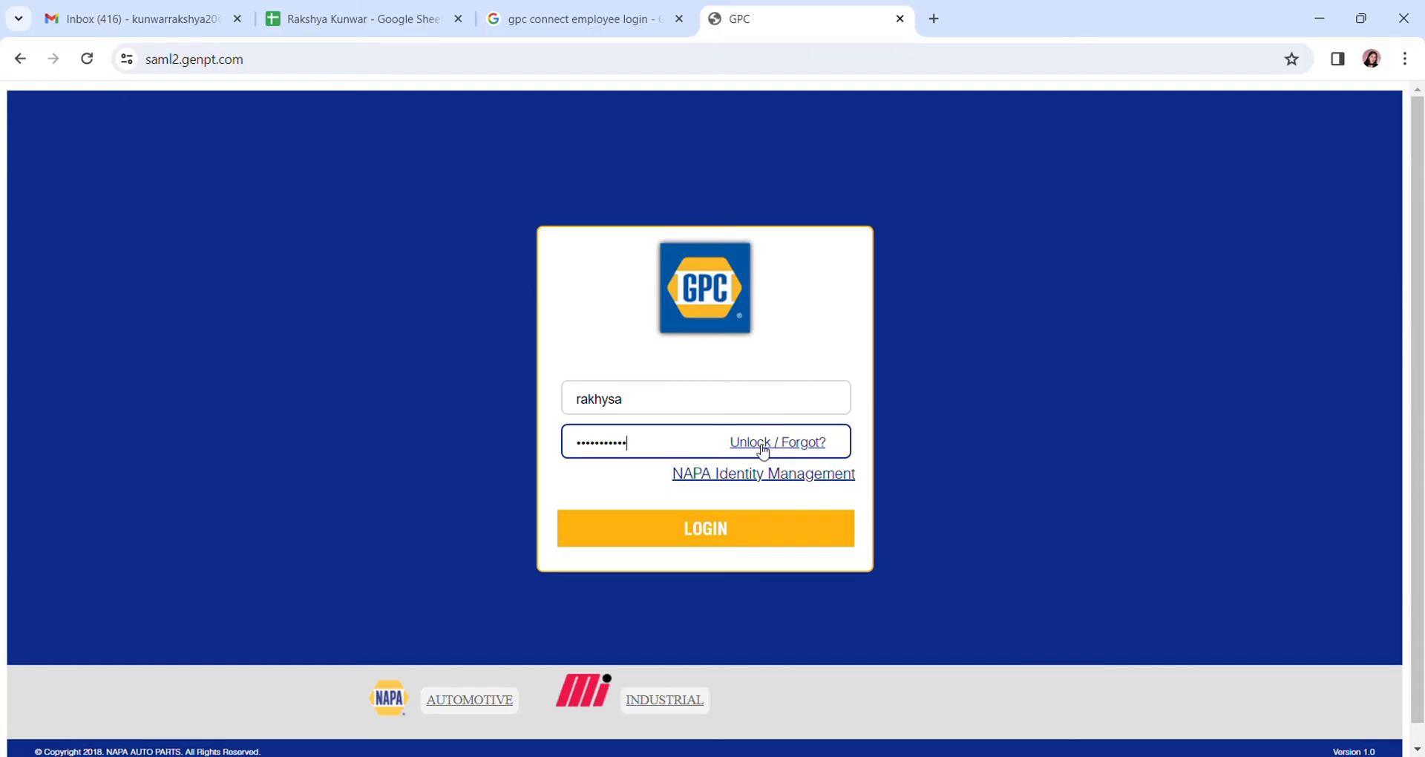
mouse_move(754, 484)
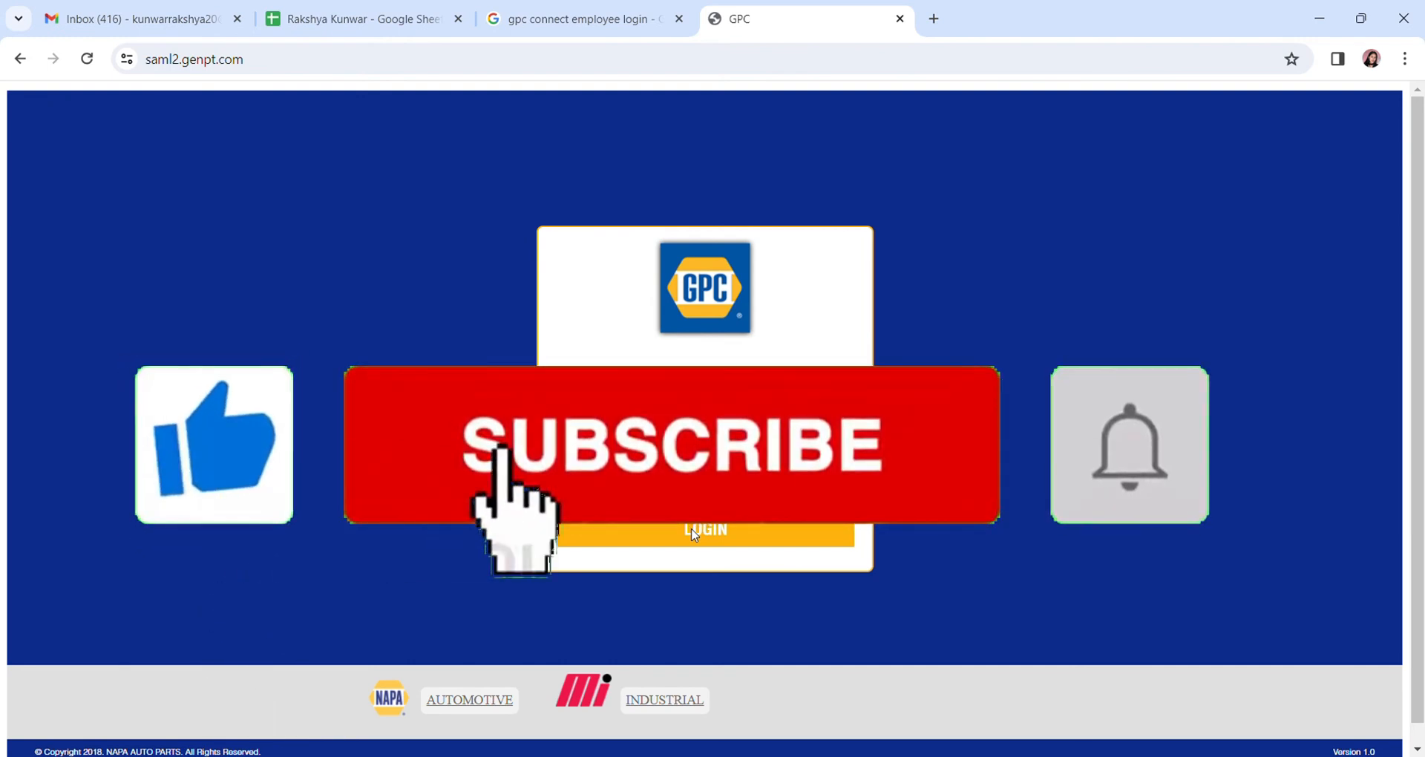
left_click(672, 446)
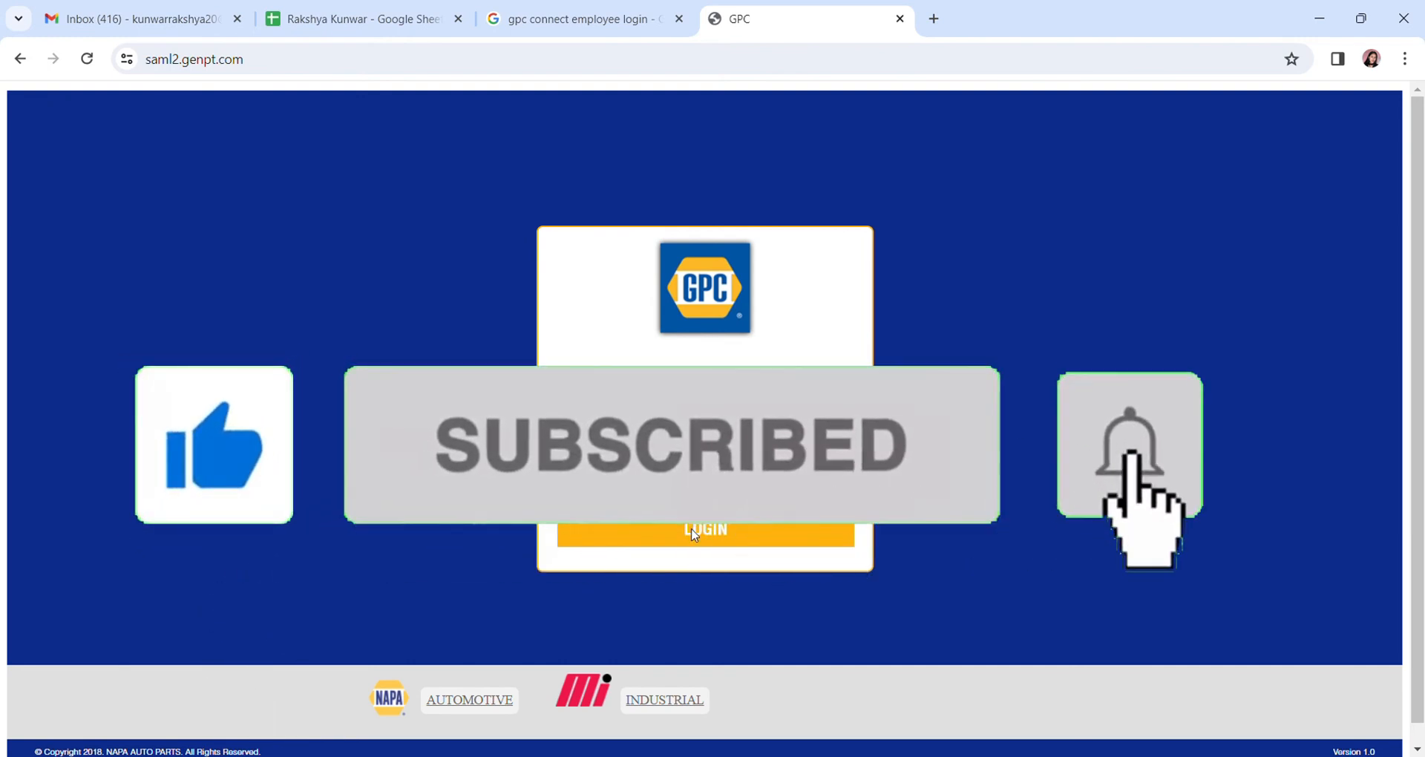